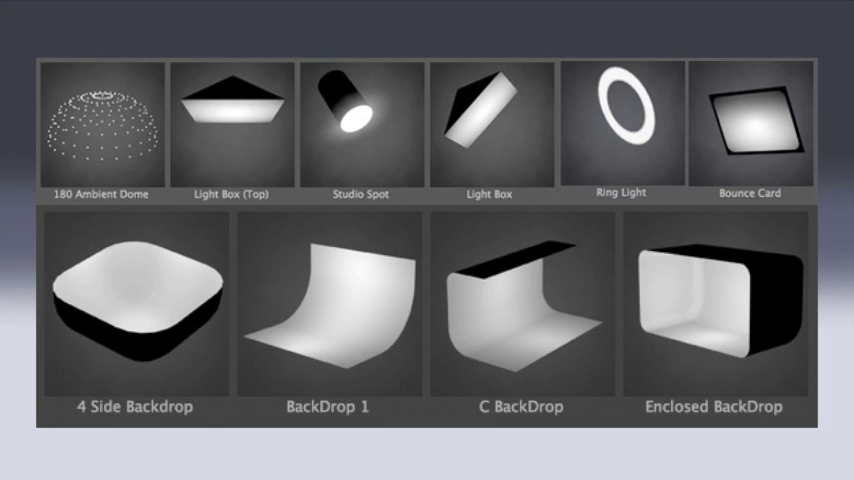
Highlight the Light Box, Light Box (Top), Studio Spot, Bounce Card and Ring Light presets with pink outlines
click(488, 122)
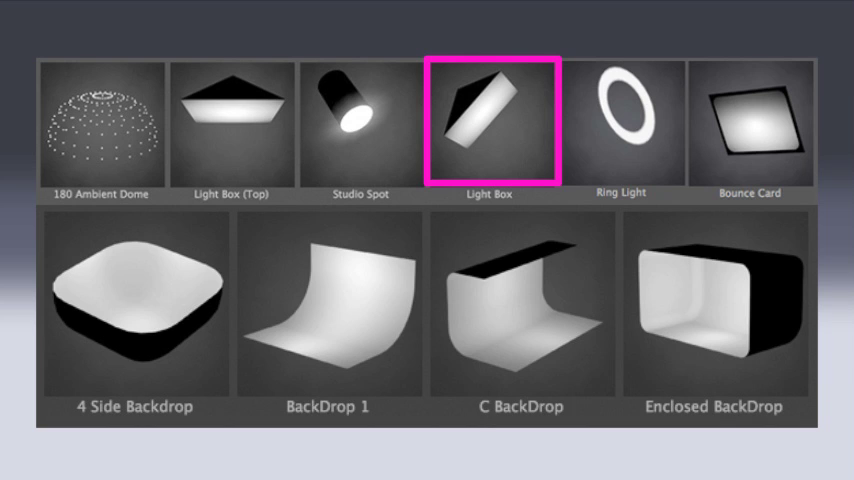
click(232, 122)
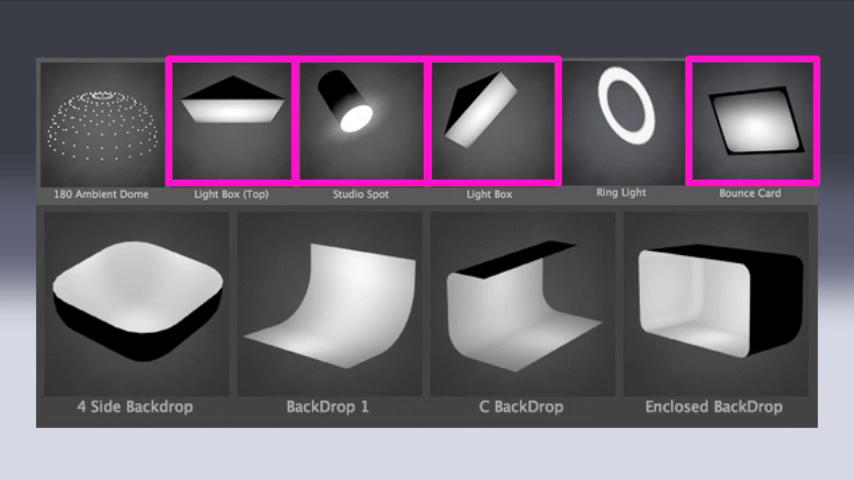
click(620, 120)
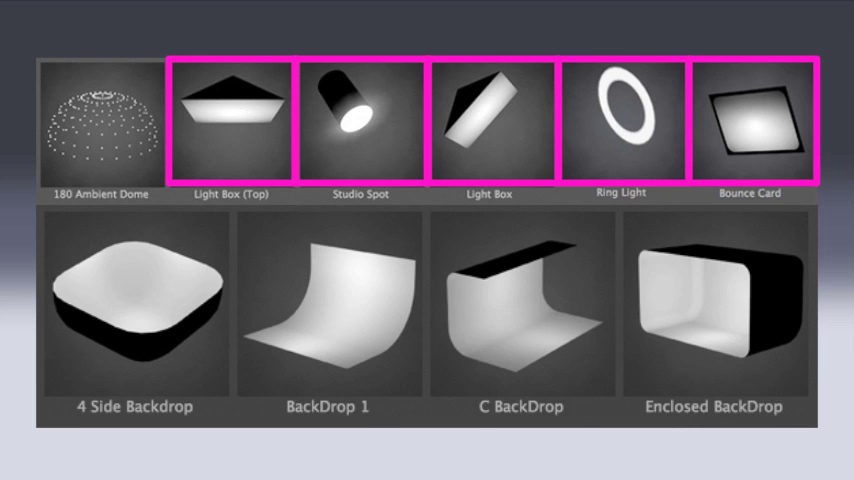
click(98, 122)
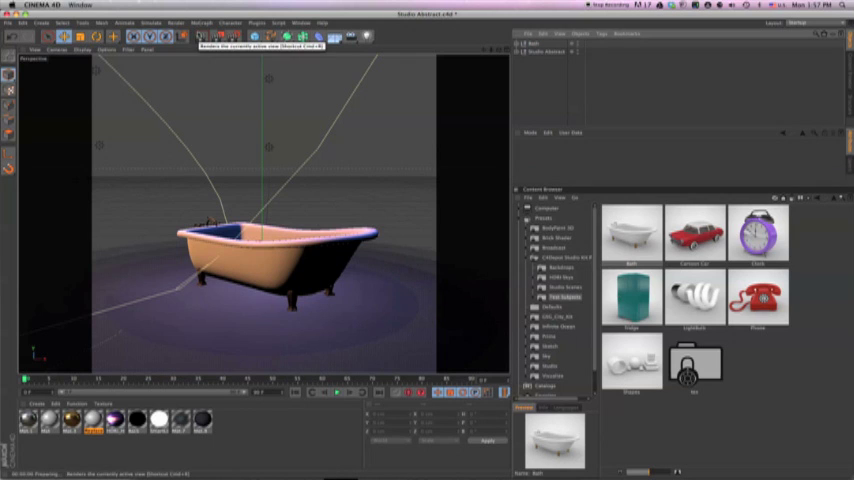
Drop the studio light box preset from the Content Browser so a bright panel sits behind the tub
click(200, 36)
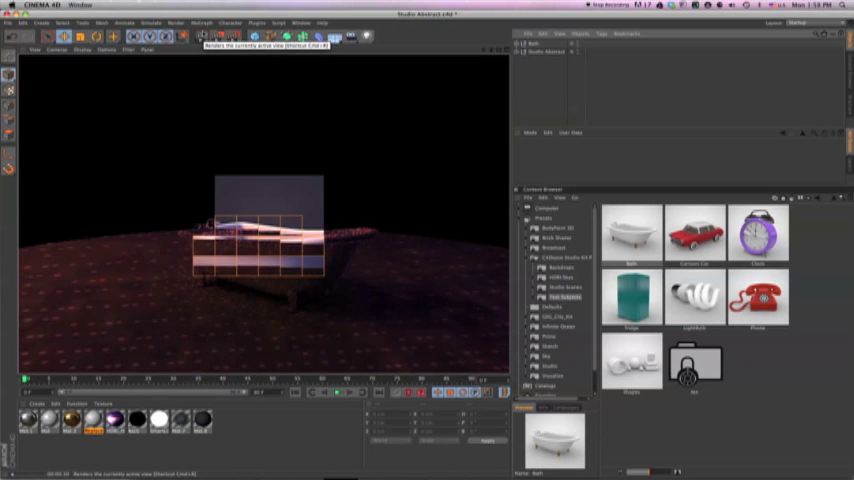
click(202, 36)
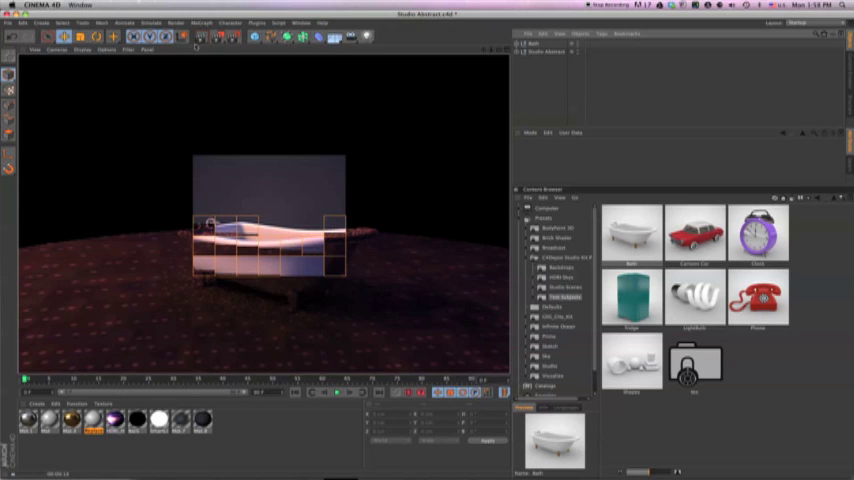